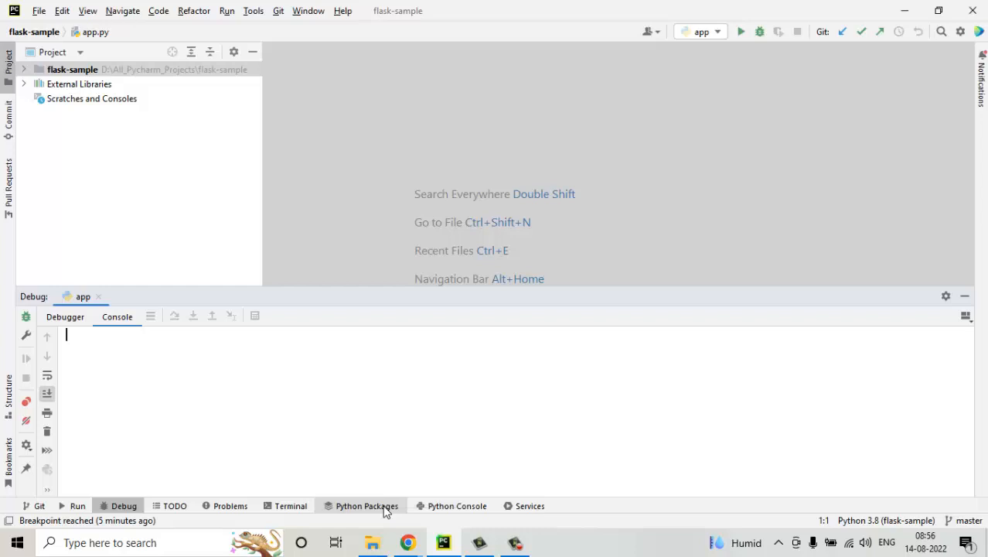
mouse_move(409, 542)
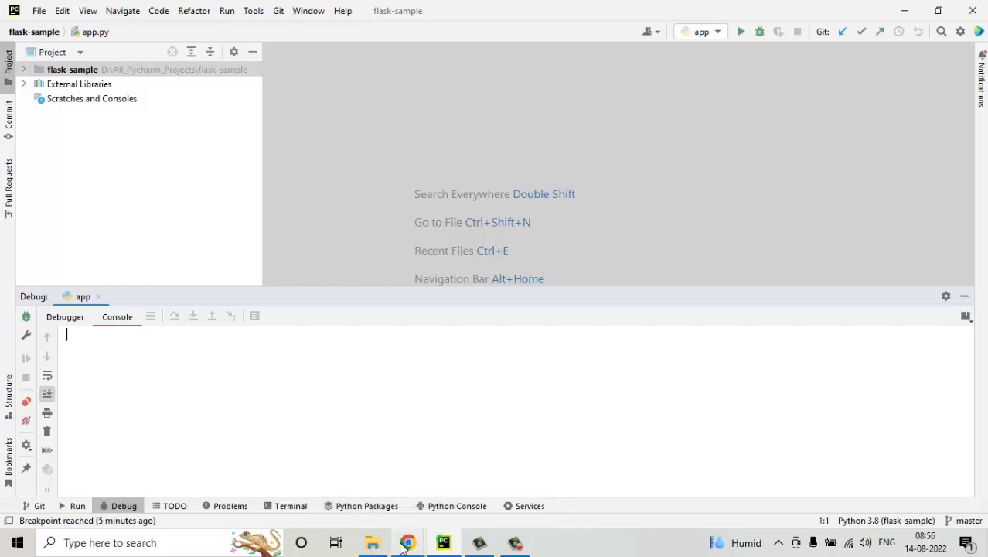
Step: Switch to Chrome showing the django-sample GitHub repository page
click(408, 542)
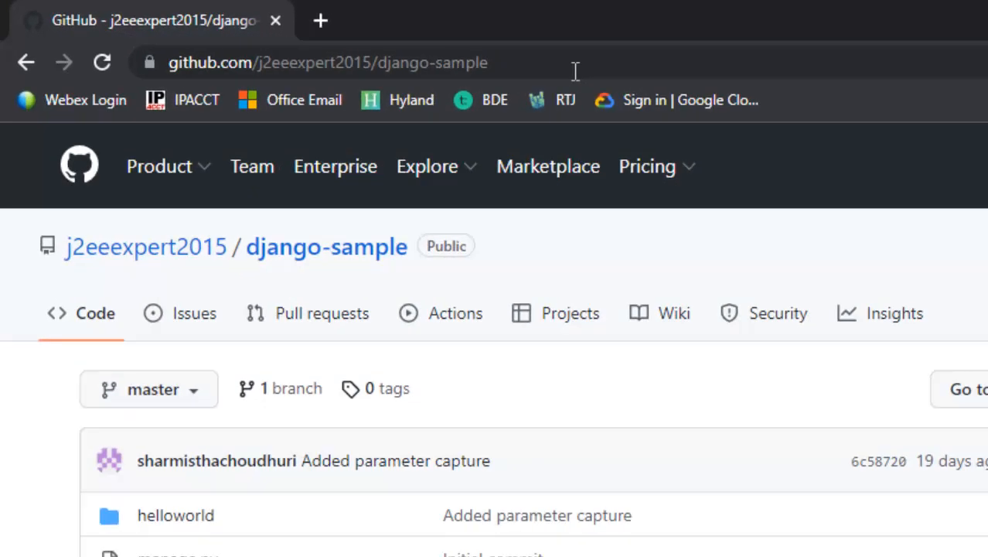
Step: Copy the django-sample repository's HTTPS clone URL from the Code menu
click(810, 287)
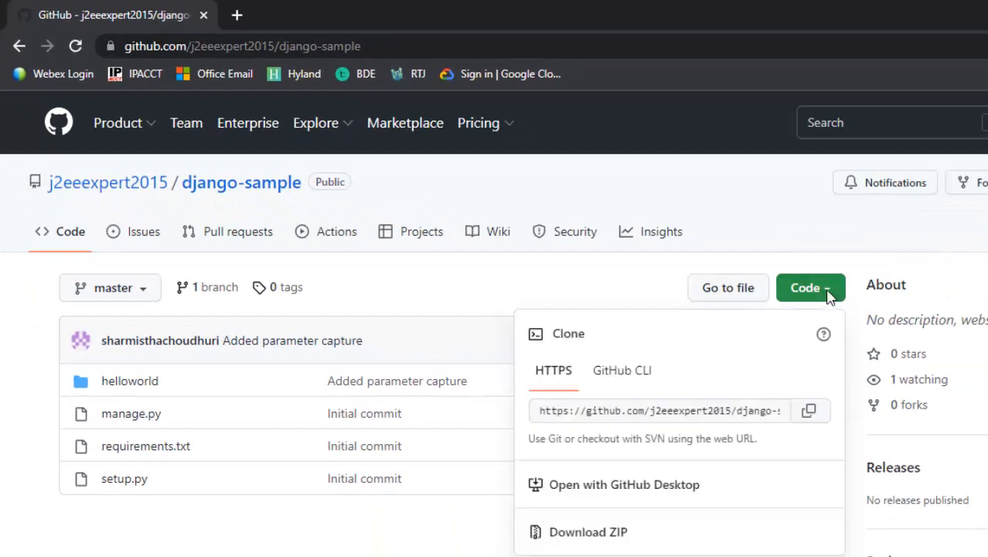
click(809, 410)
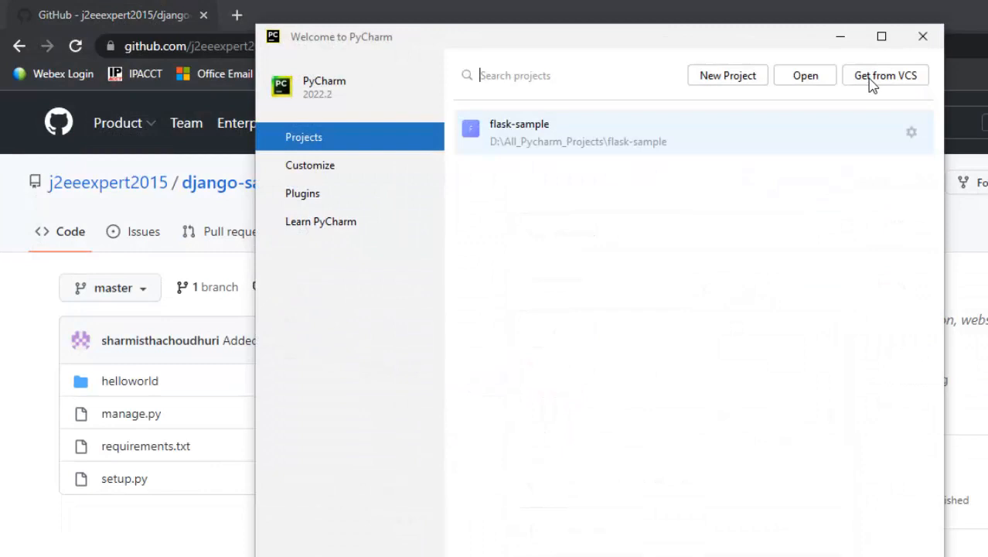
click(885, 75)
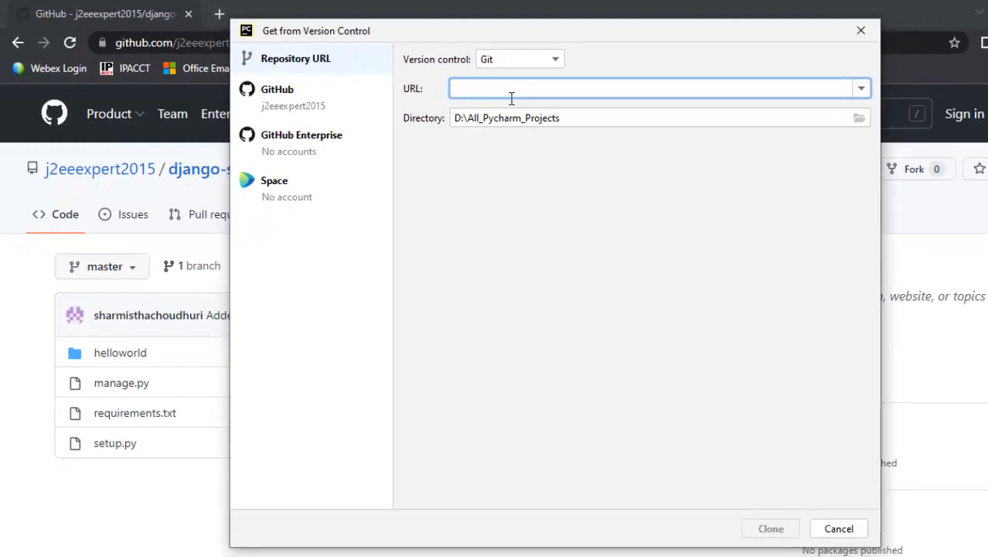
text(https://github.com/j2eeexpert2015/django-sample.git)
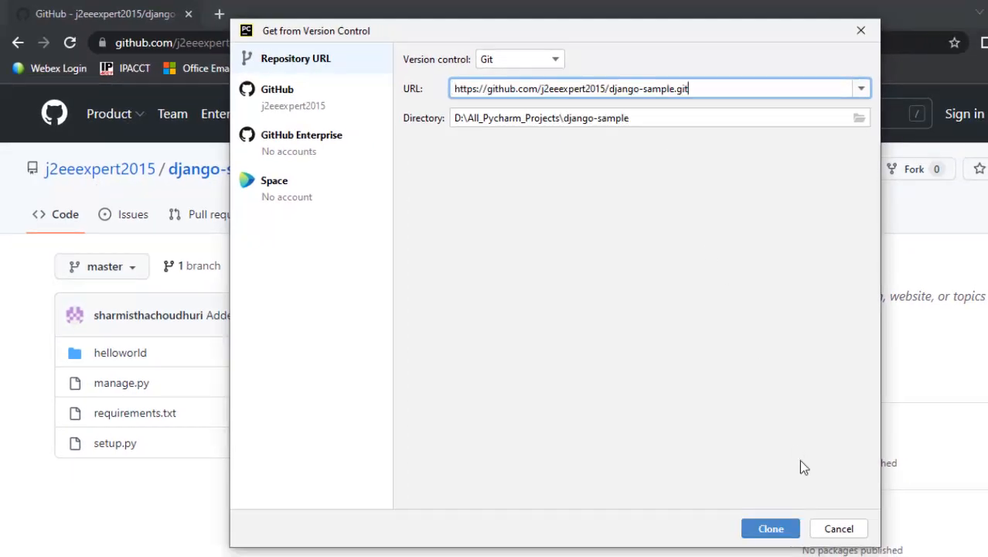
click(771, 528)
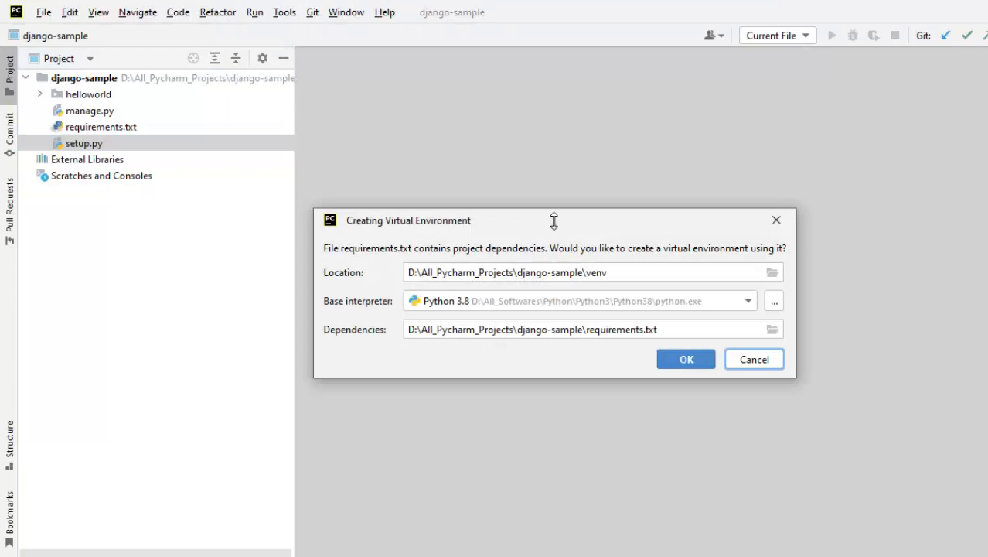
mouse_move(499, 305)
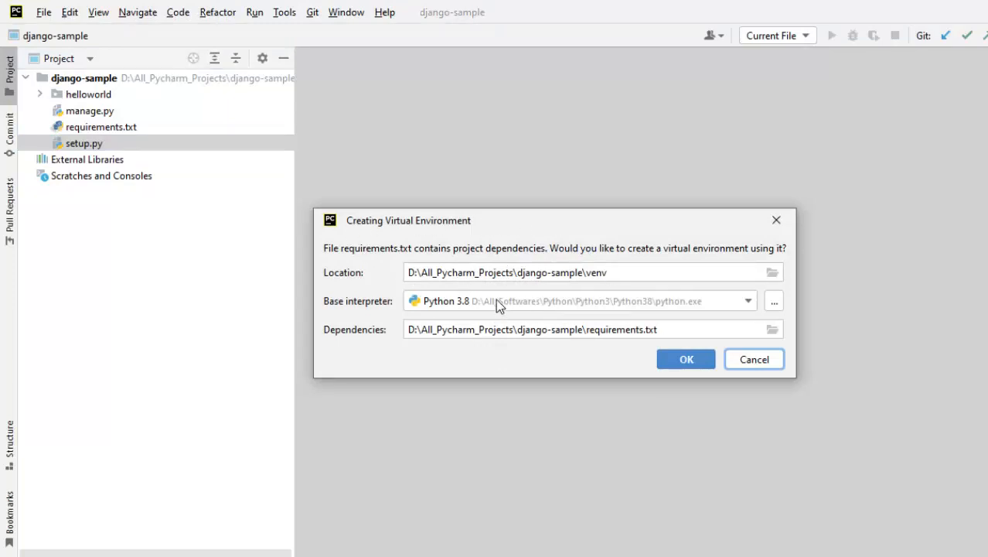
mouse_move(727, 317)
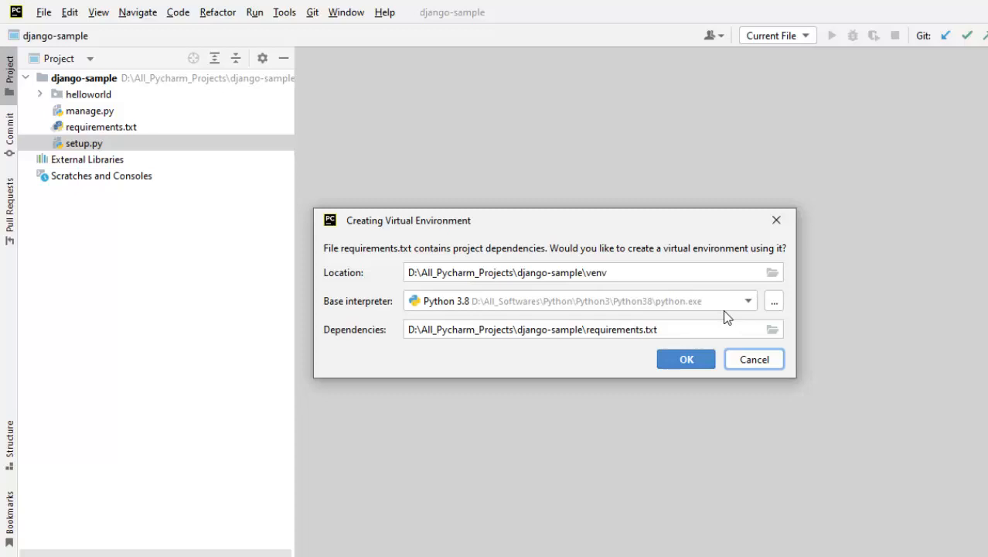
mouse_move(654, 332)
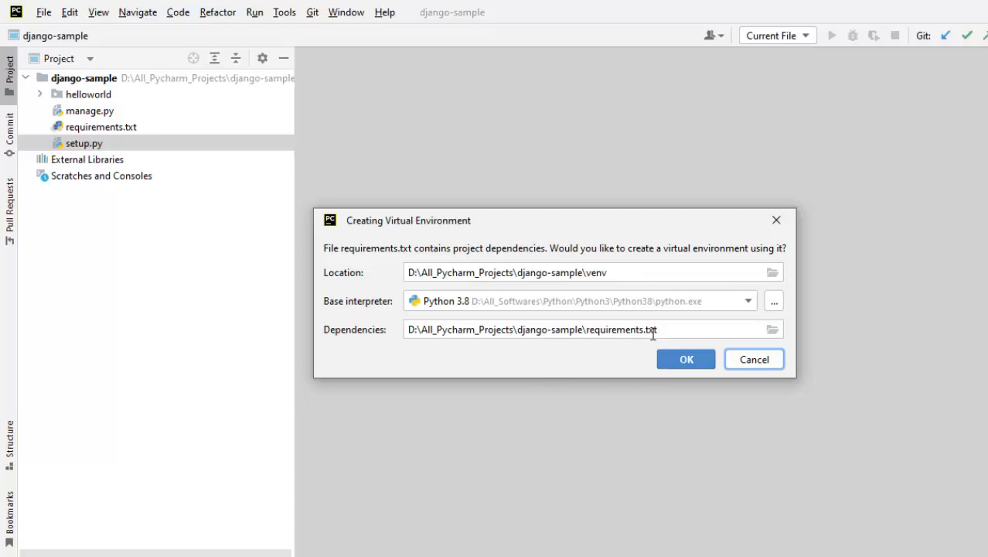
mouse_move(671, 335)
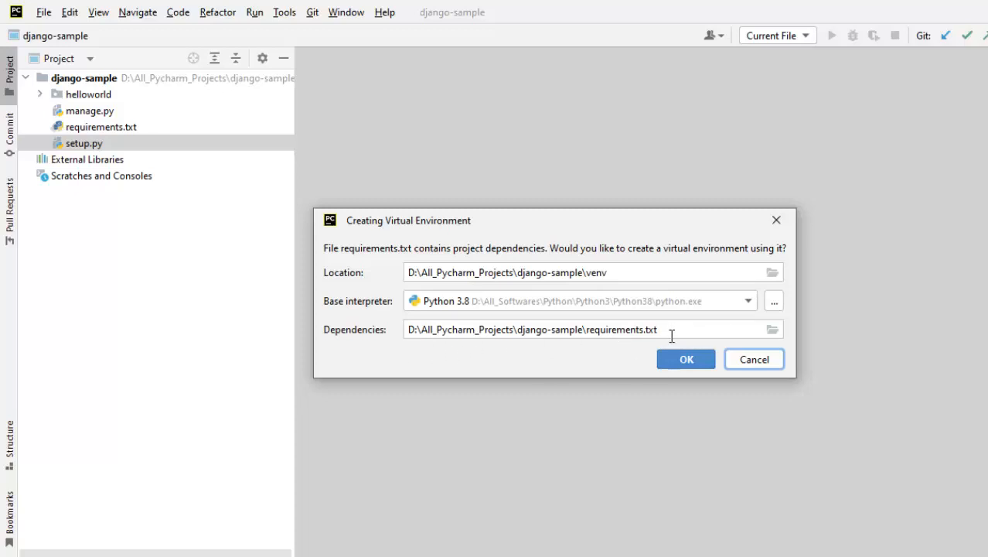
Step: Accept the venv location, Python 3.8 interpreter and requirements.txt to create the environment
click(686, 359)
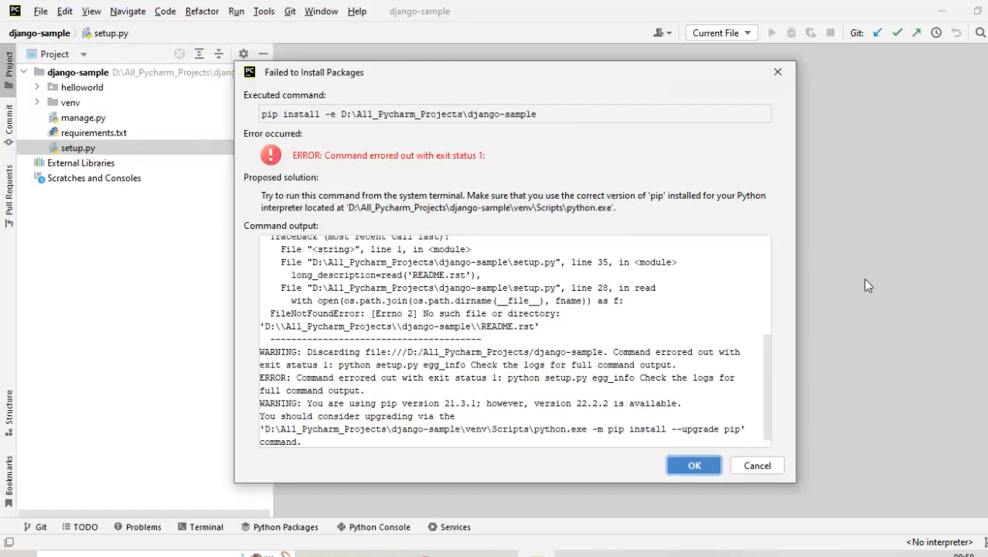
mouse_move(259, 88)
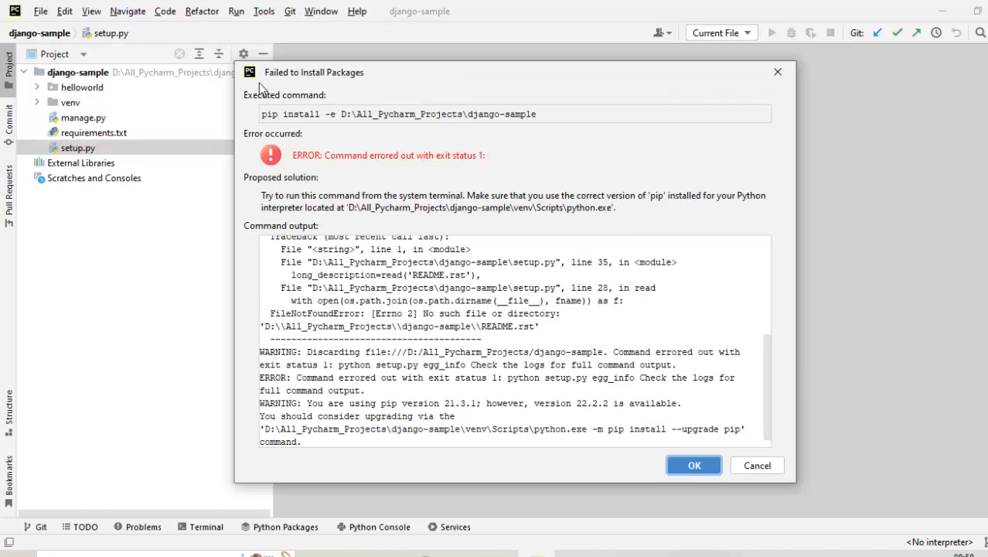
Step: Dismiss the Failed to Install Packages report about the missing README.rst
click(693, 464)
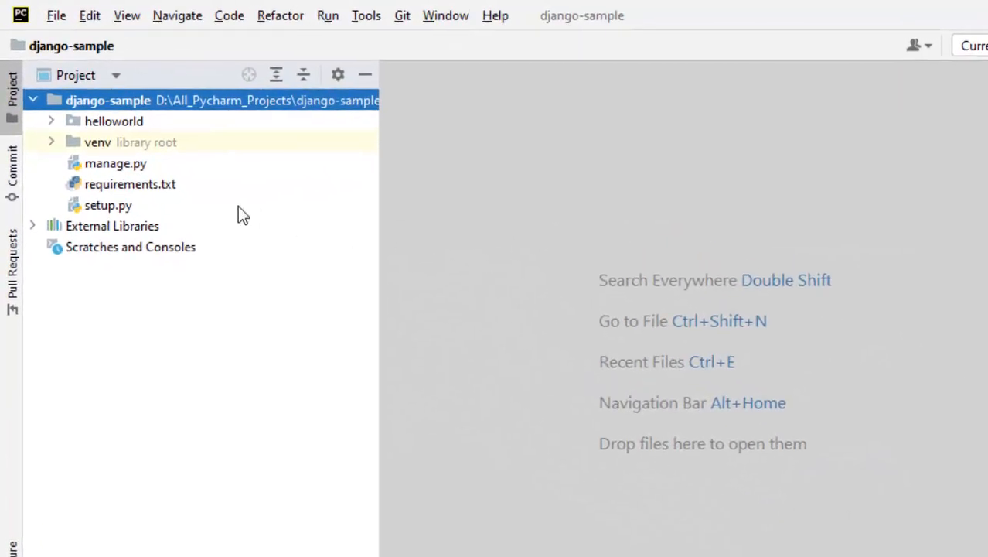
mouse_move(131, 190)
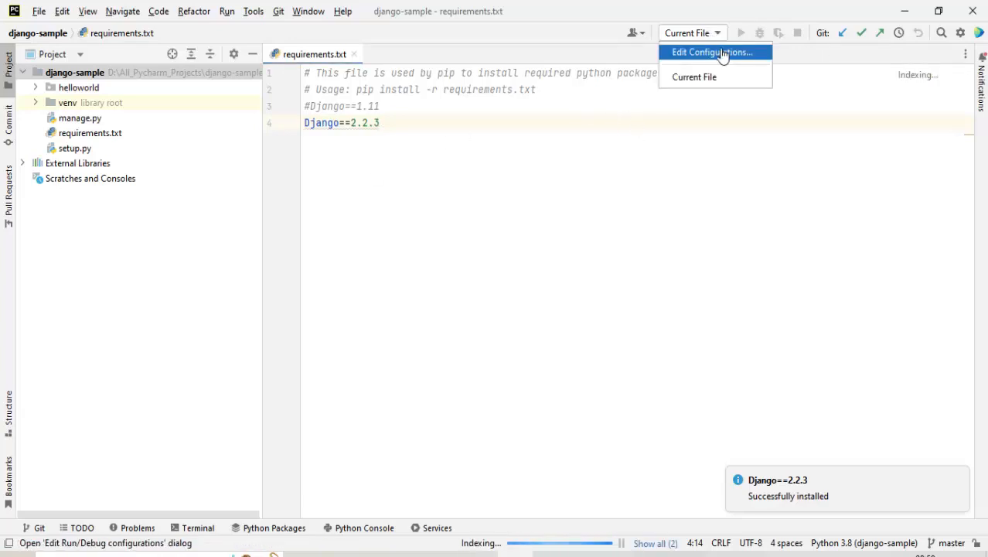
Step: Create the 'django-configuration' Python run configuration running manage.py with runserver
click(710, 51)
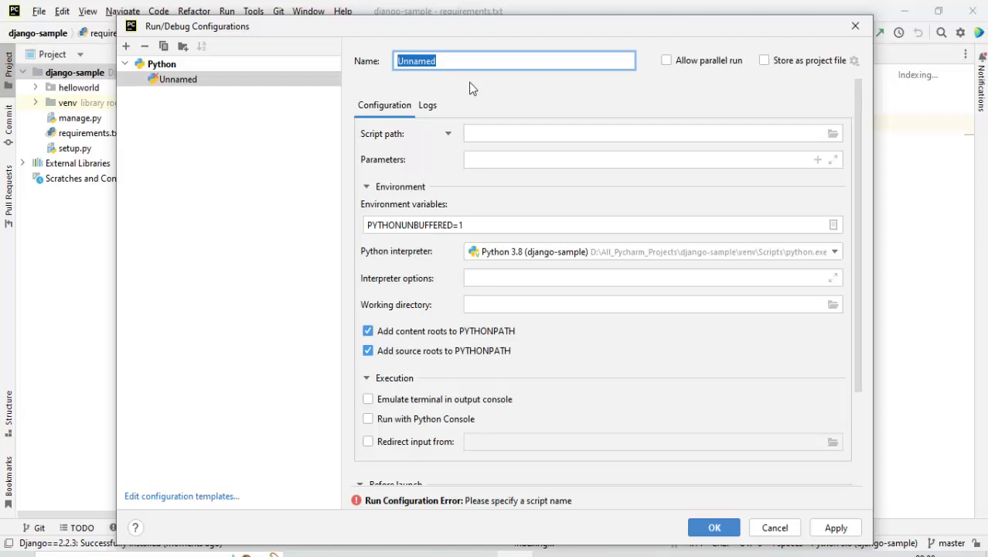
text(django-configuration)
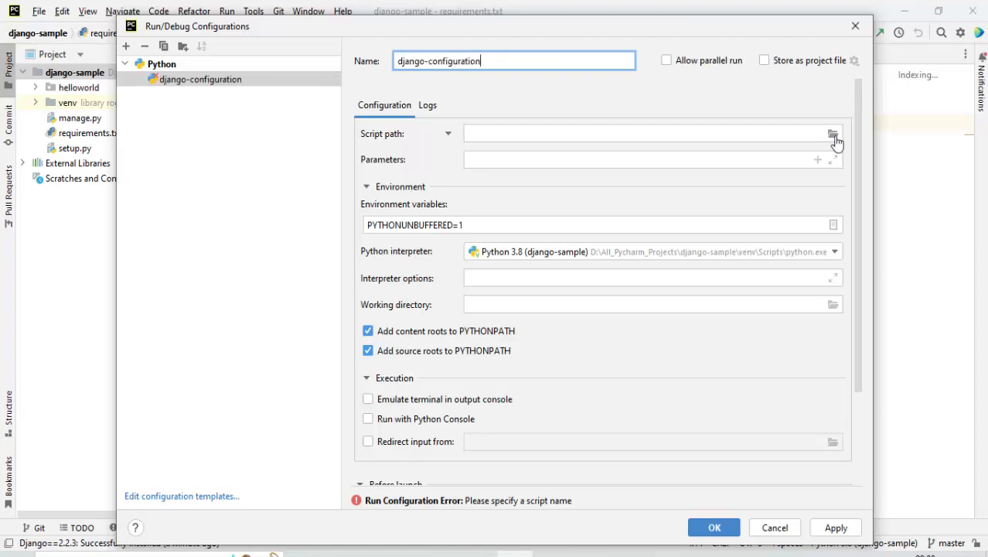
click(833, 133)
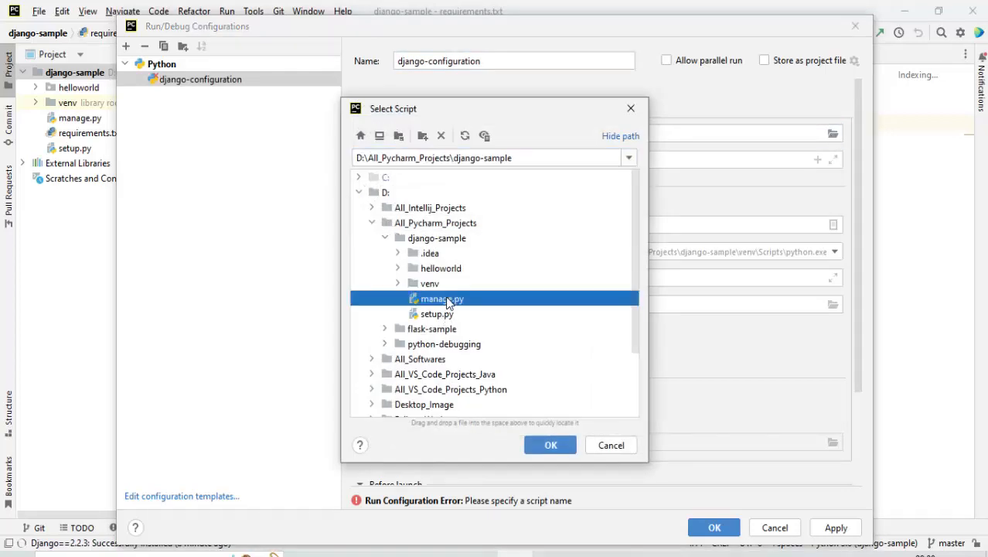
click(551, 444)
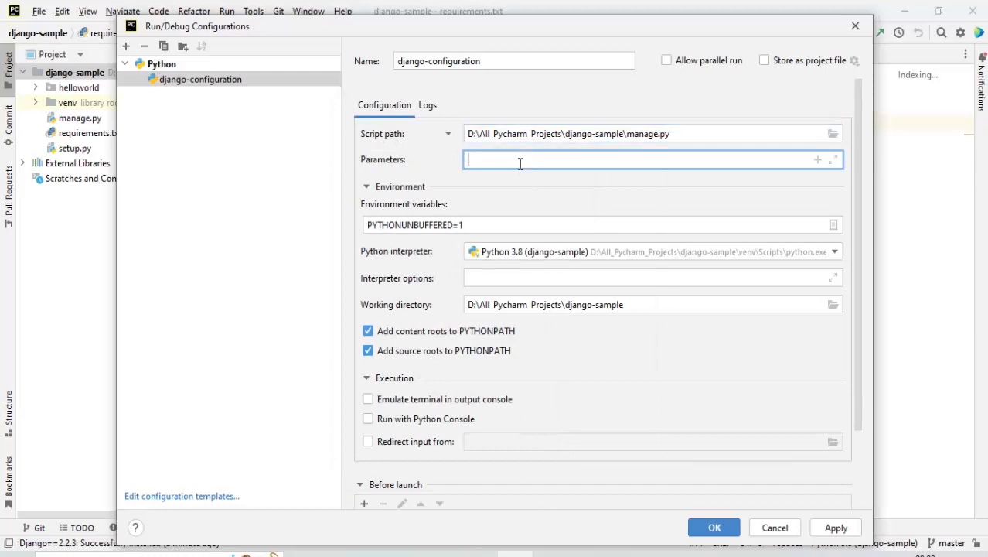
text(runserver)
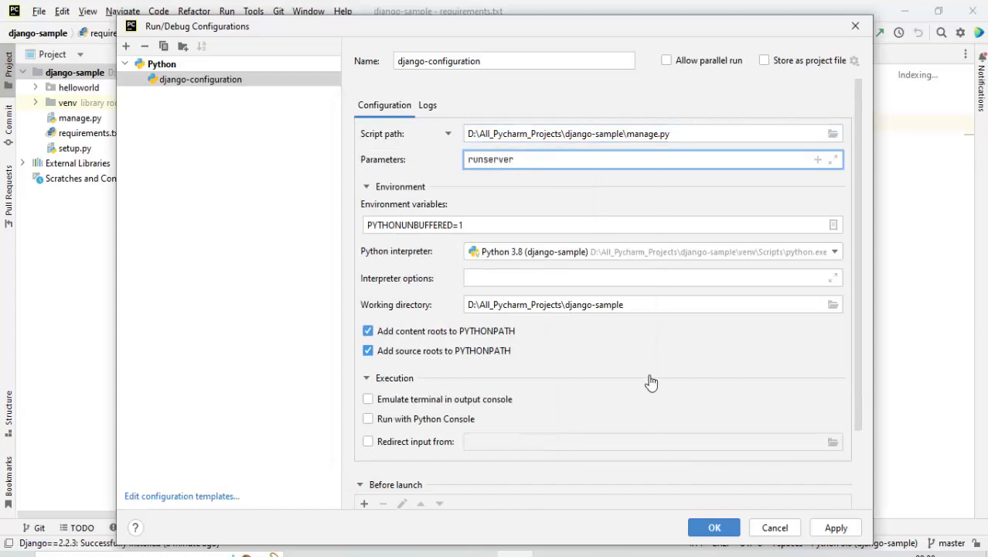
click(836, 527)
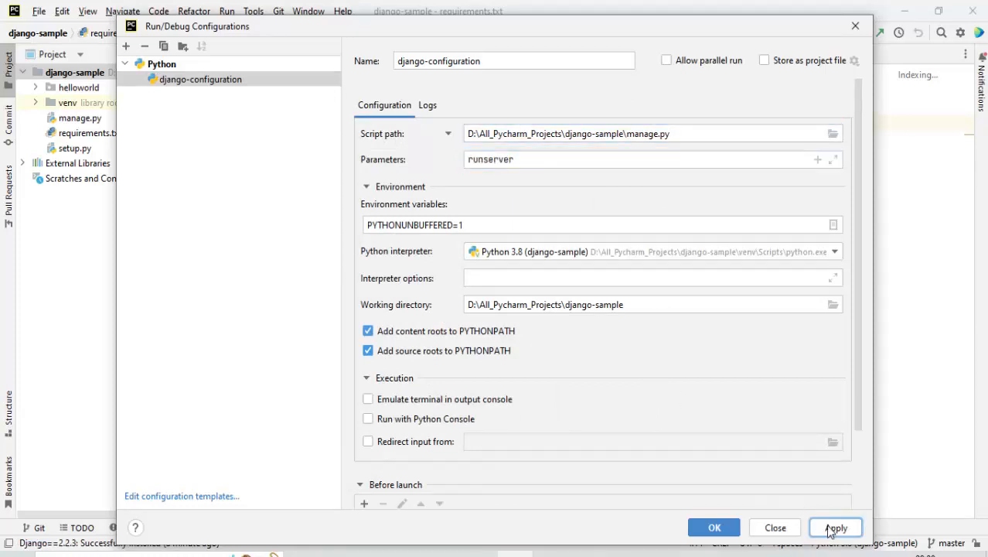
click(714, 527)
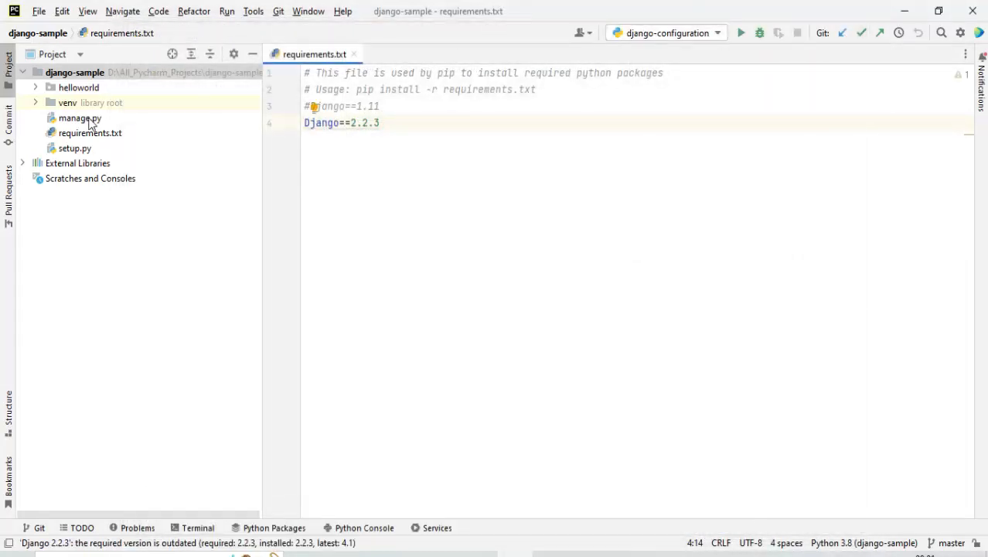
Step: Run 'django-configuration' from manage.py's context menu to start the server
right_click(80, 117)
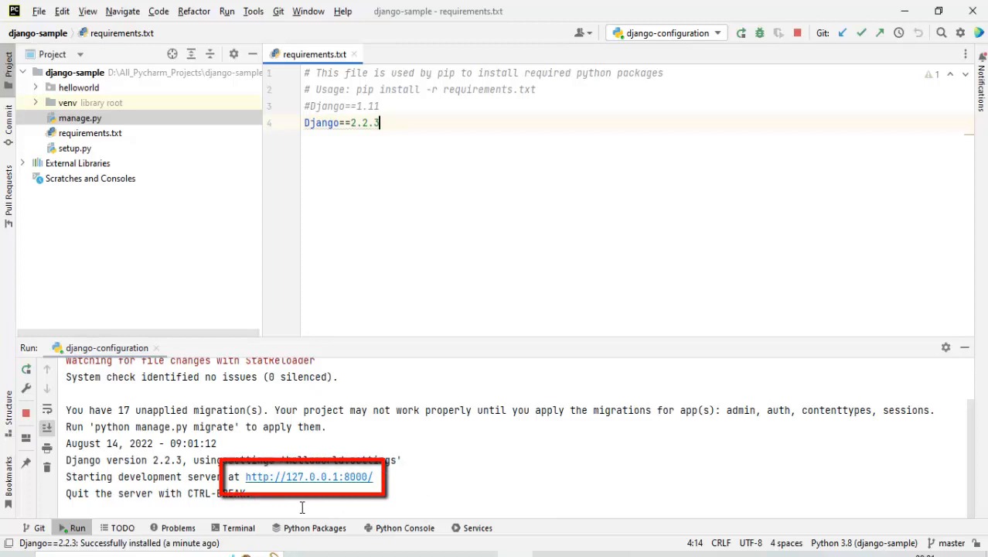
mouse_move(335, 485)
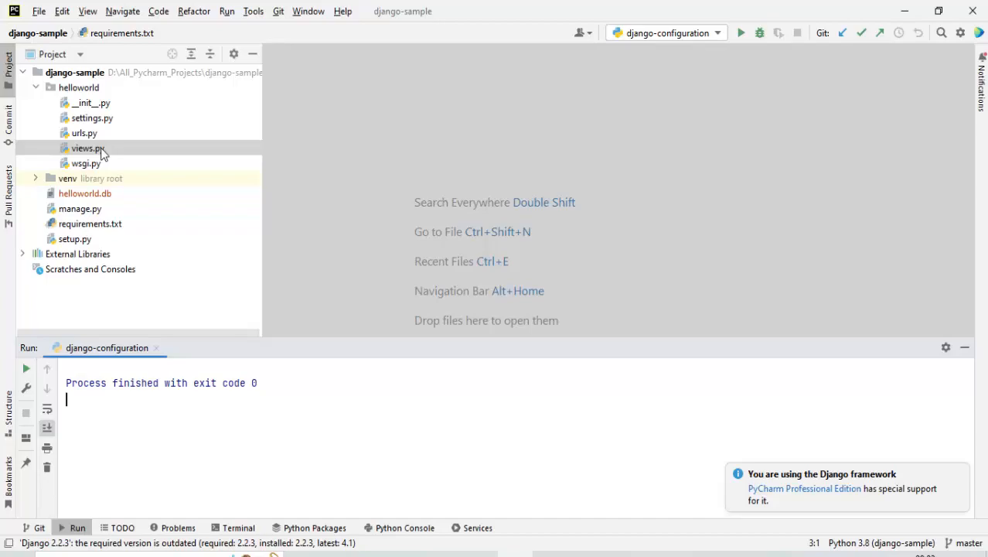
Step: Open manage.py and start Debug 'django-configuration' from the editor menu
double_click(79, 208)
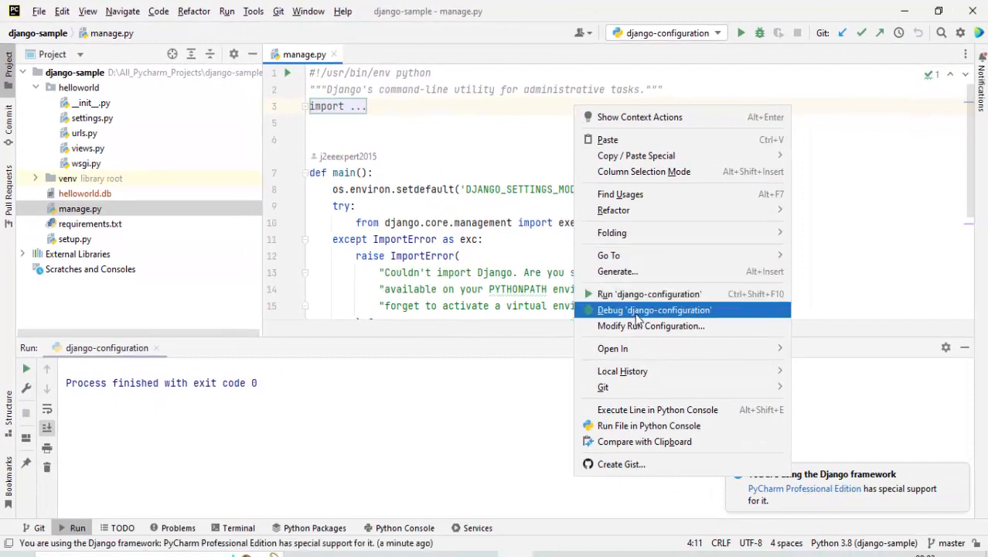
click(653, 310)
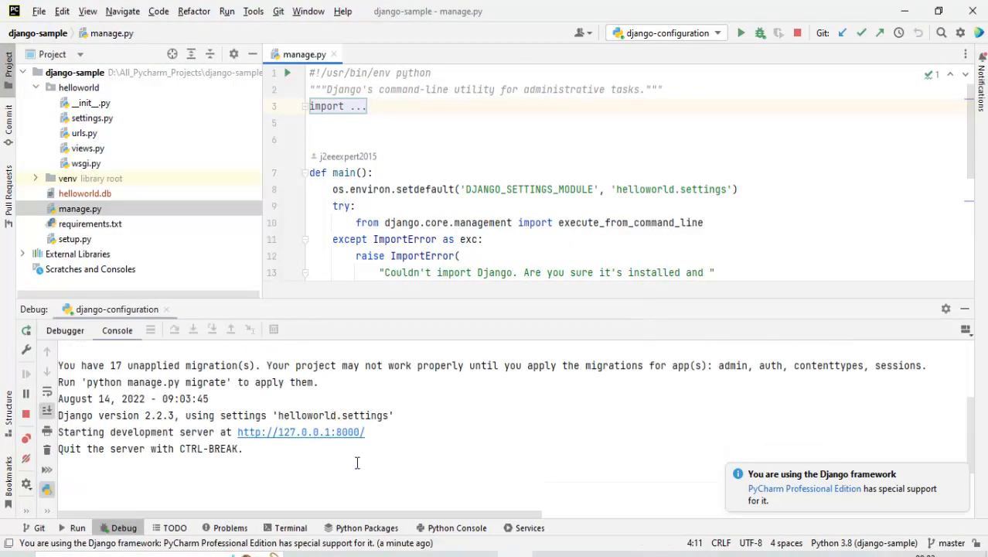
mouse_move(317, 444)
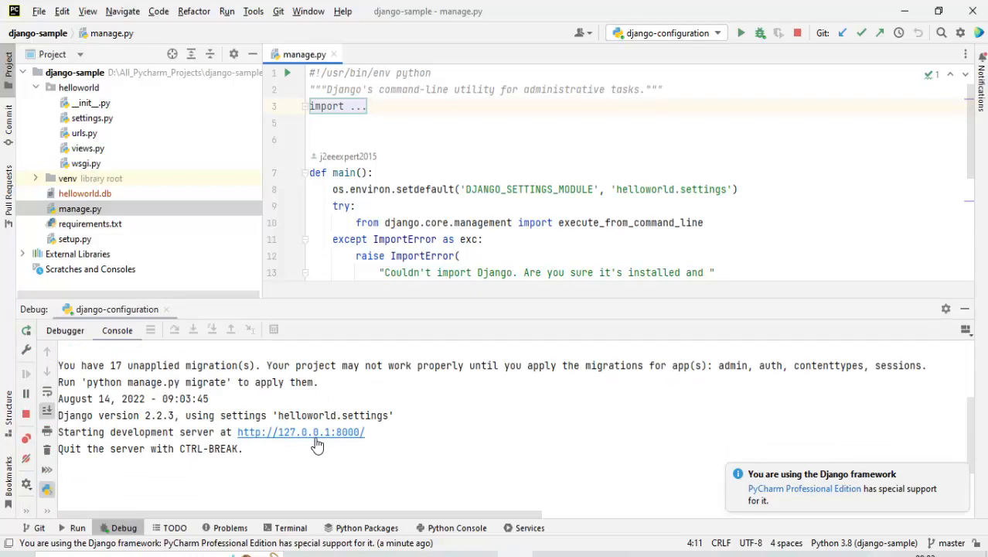
mouse_move(367, 437)
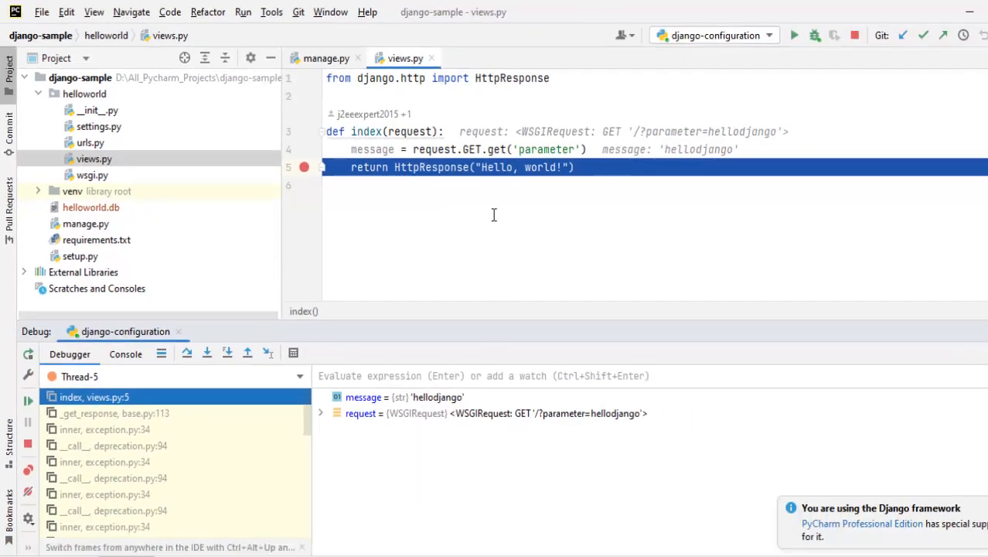
mouse_move(466, 115)
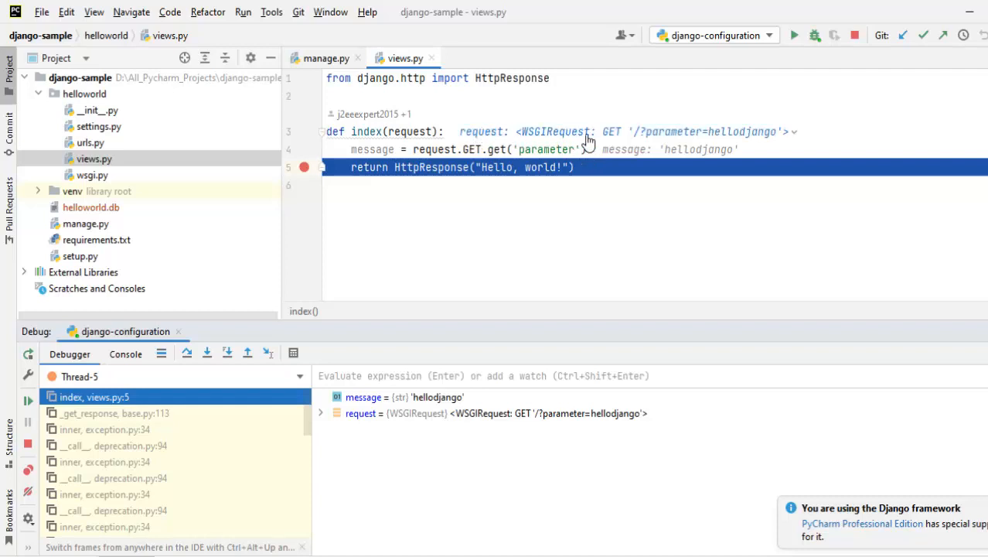
mouse_move(750, 132)
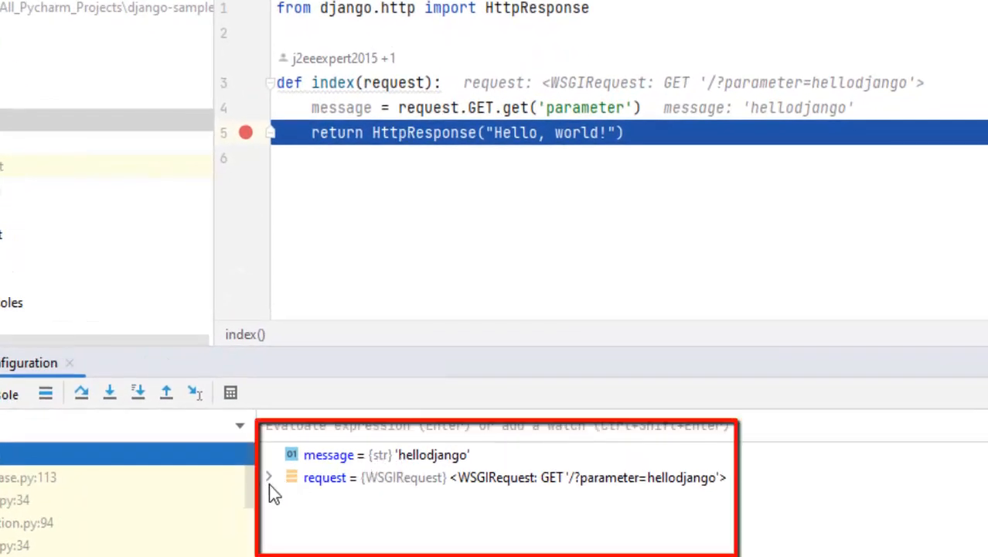
Step: Expand the request variable in the Variables pane at the views.py breakpoint
click(268, 477)
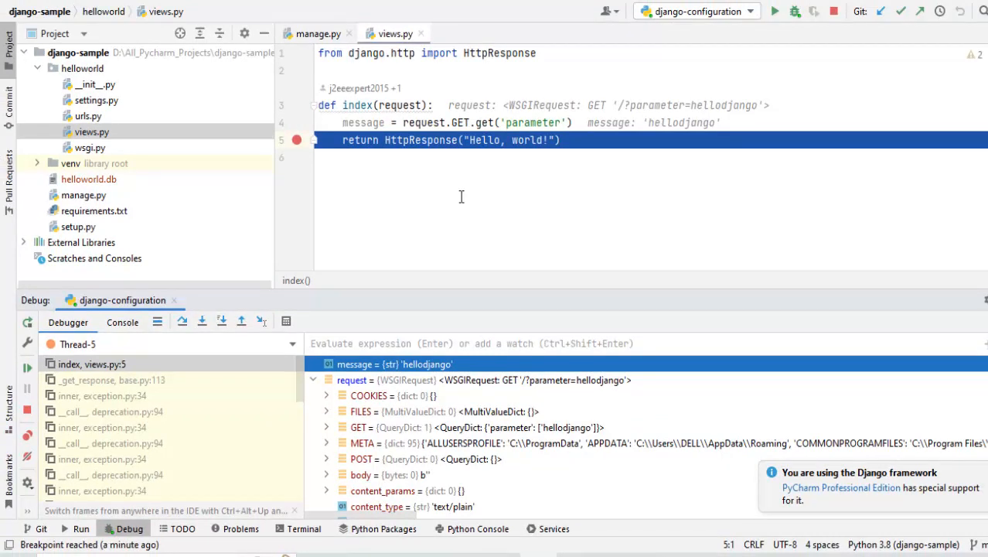
mouse_move(670, 229)
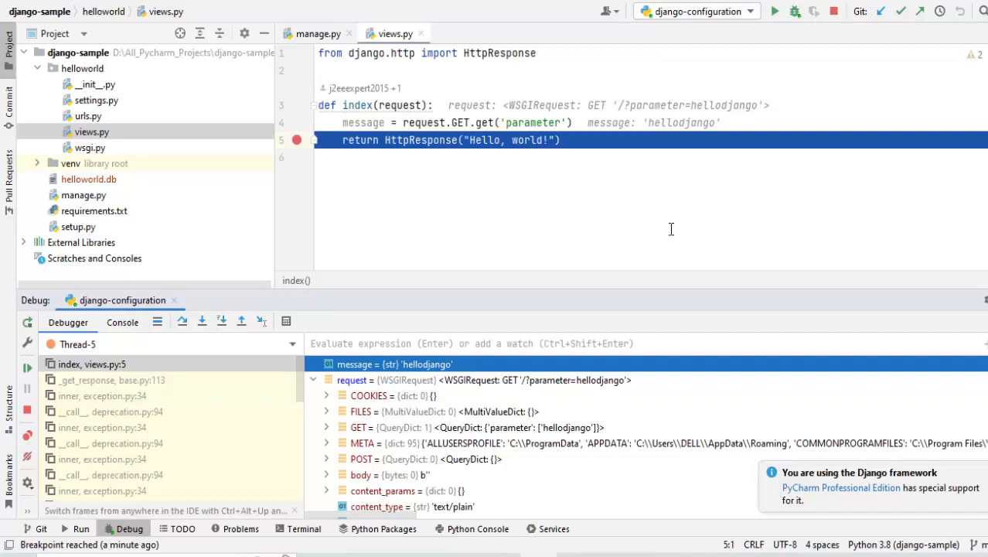